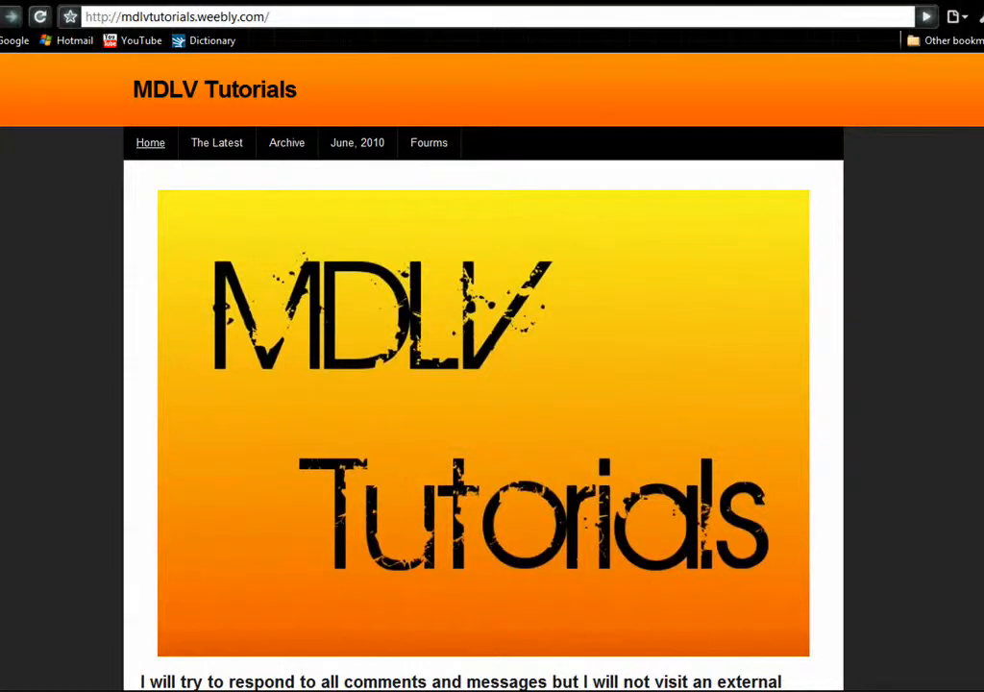
mouse_move(949, 641)
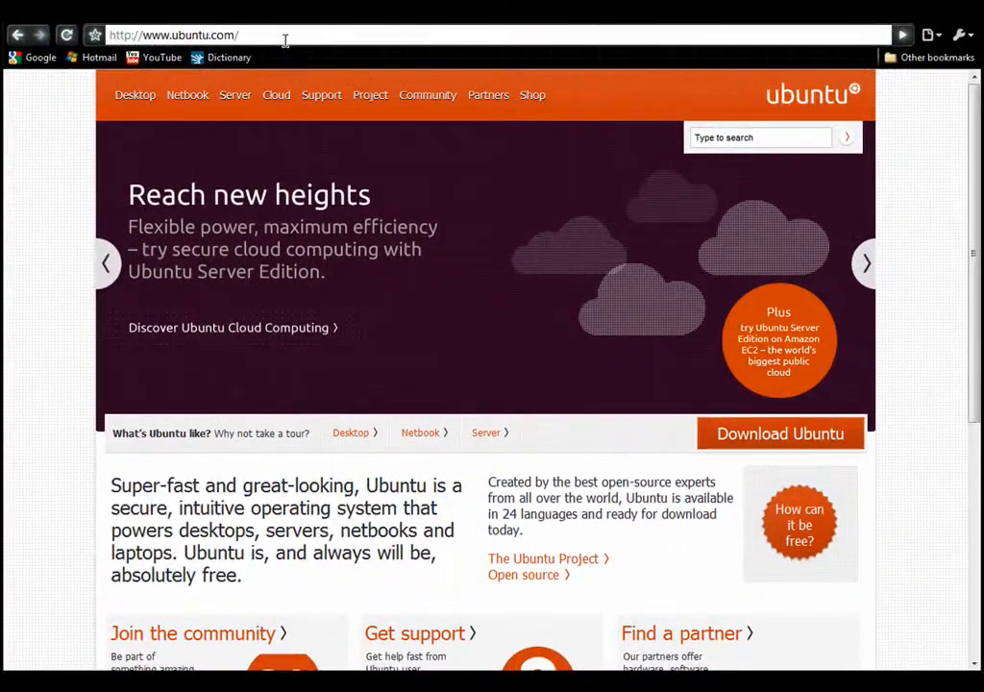
mouse_move(481, 228)
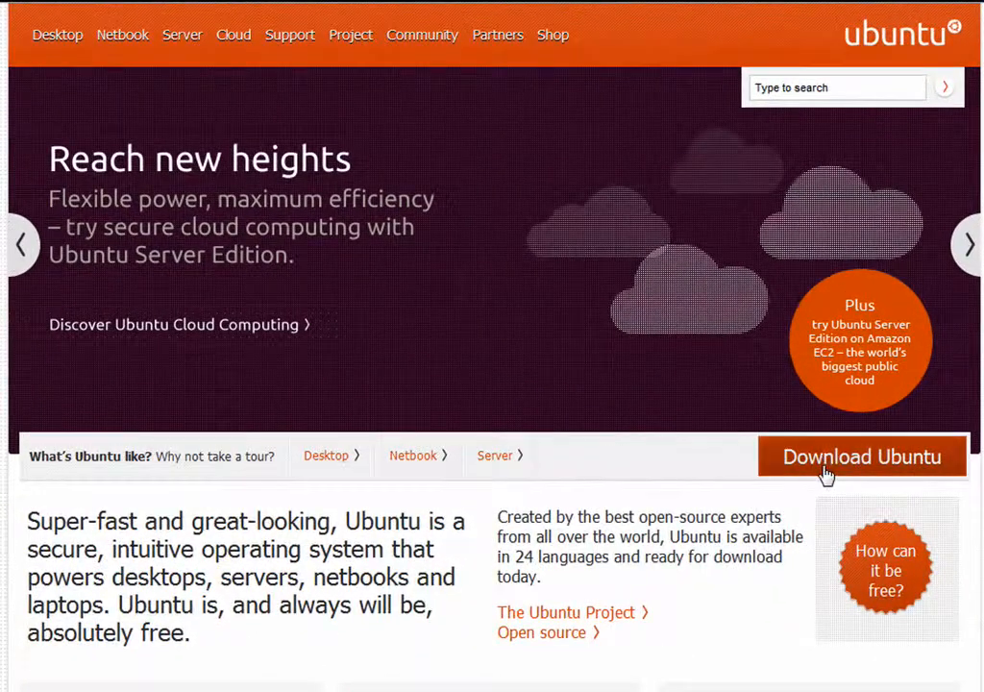
Go to the Get Ubuntu Desktop Edition download page from the Ubuntu home page.
left_click(861, 456)
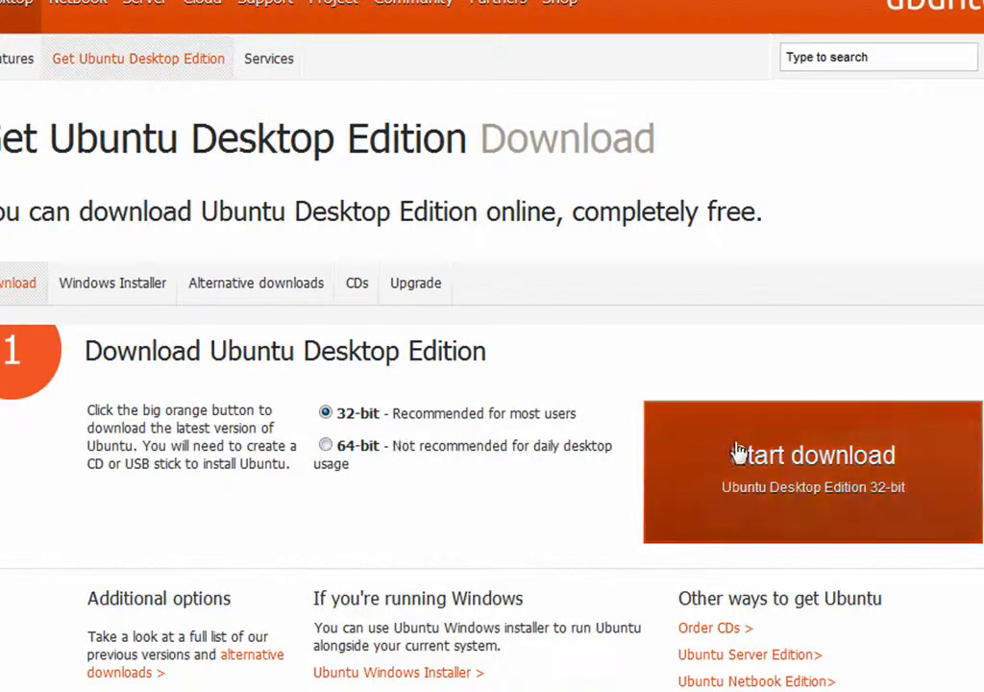
Start the 32-bit Ubuntu download and launch unetbootin-windows-442.exe from Downloads.
left_click(812, 471)
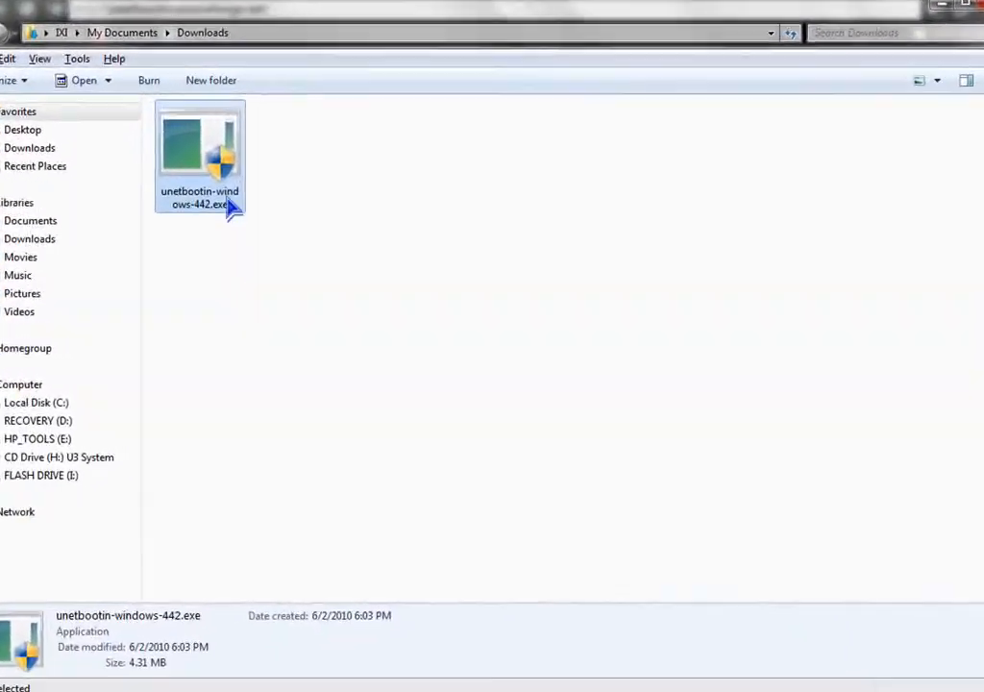
double_click(199, 144)
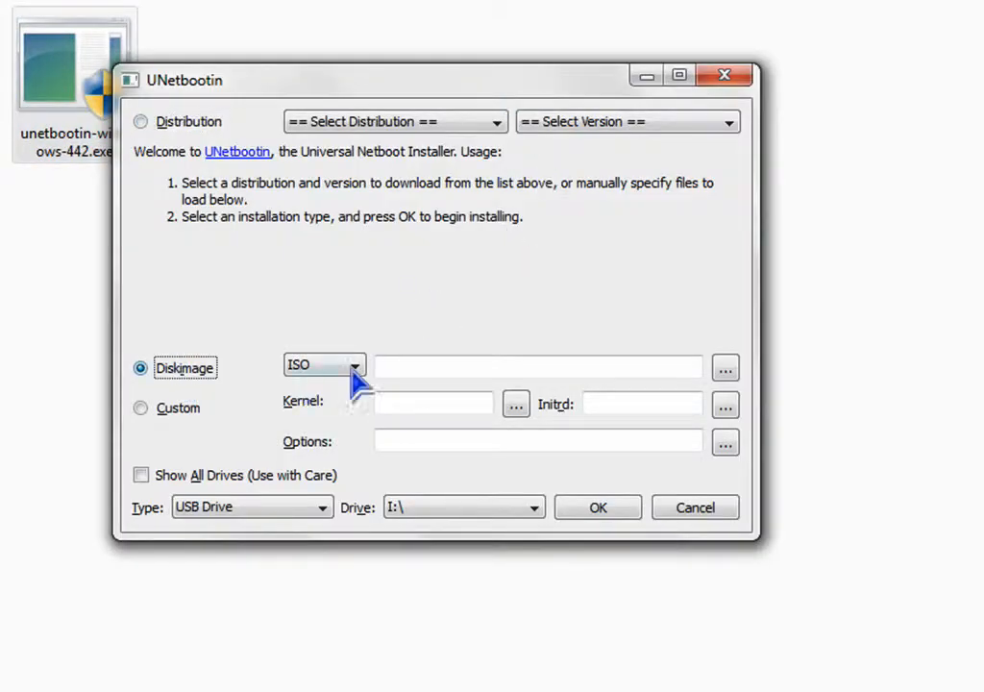
Write ubuntu-10.04-desktop-i386.iso to USB drive I:\ and reboot the computer.
left_click(724, 367)
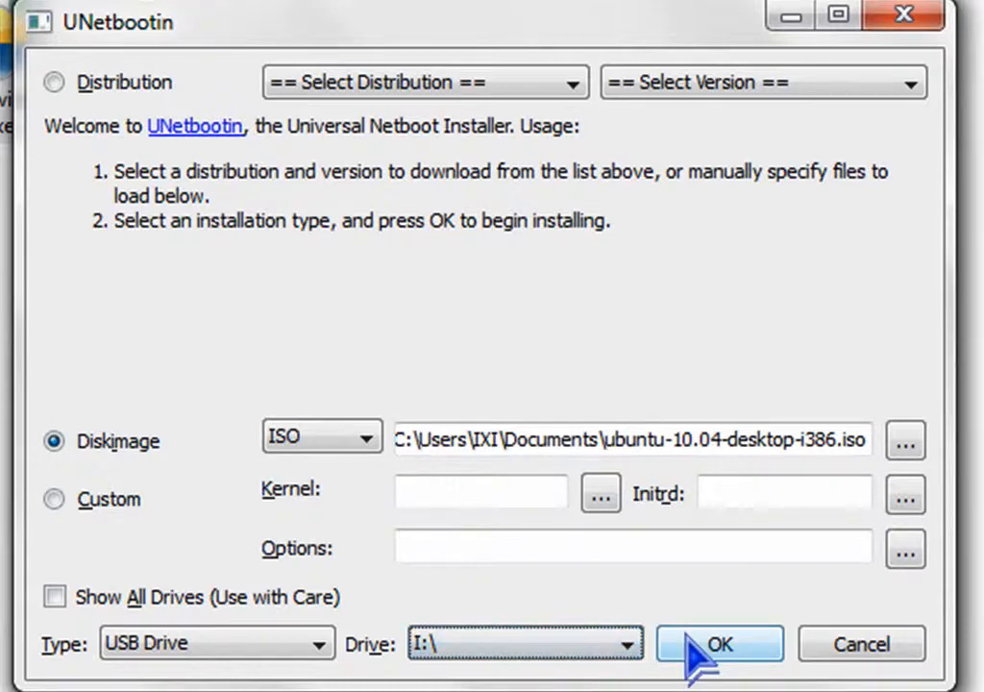
left_click(719, 643)
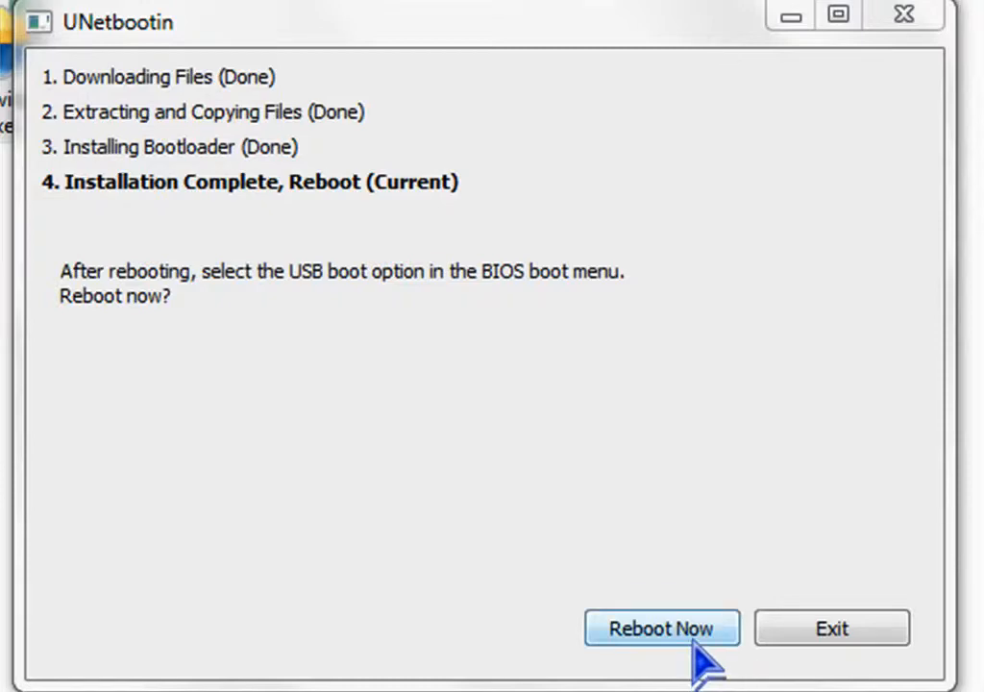
left_click(661, 627)
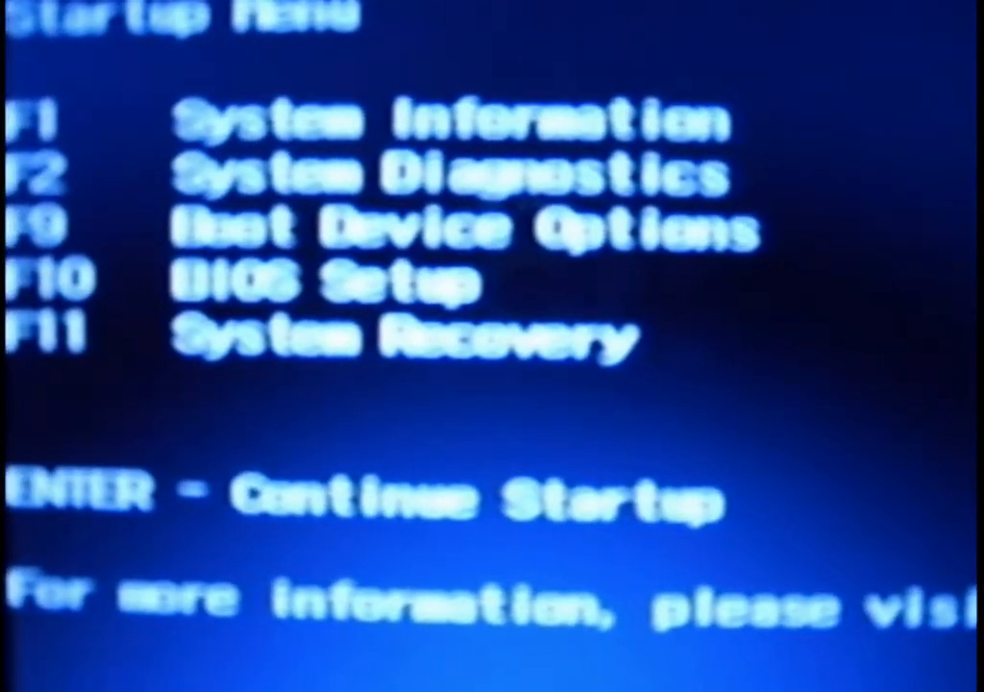